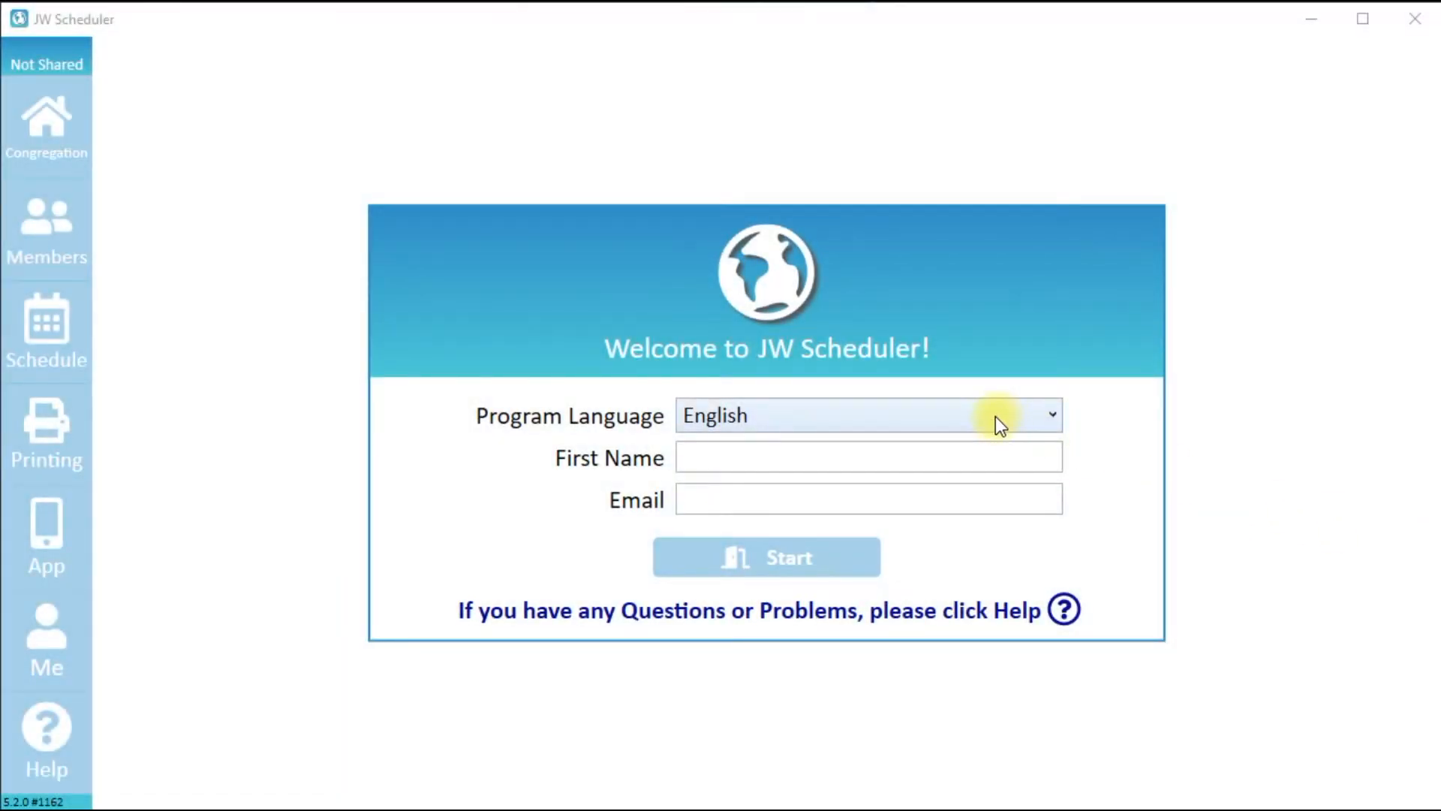
click(1051, 414)
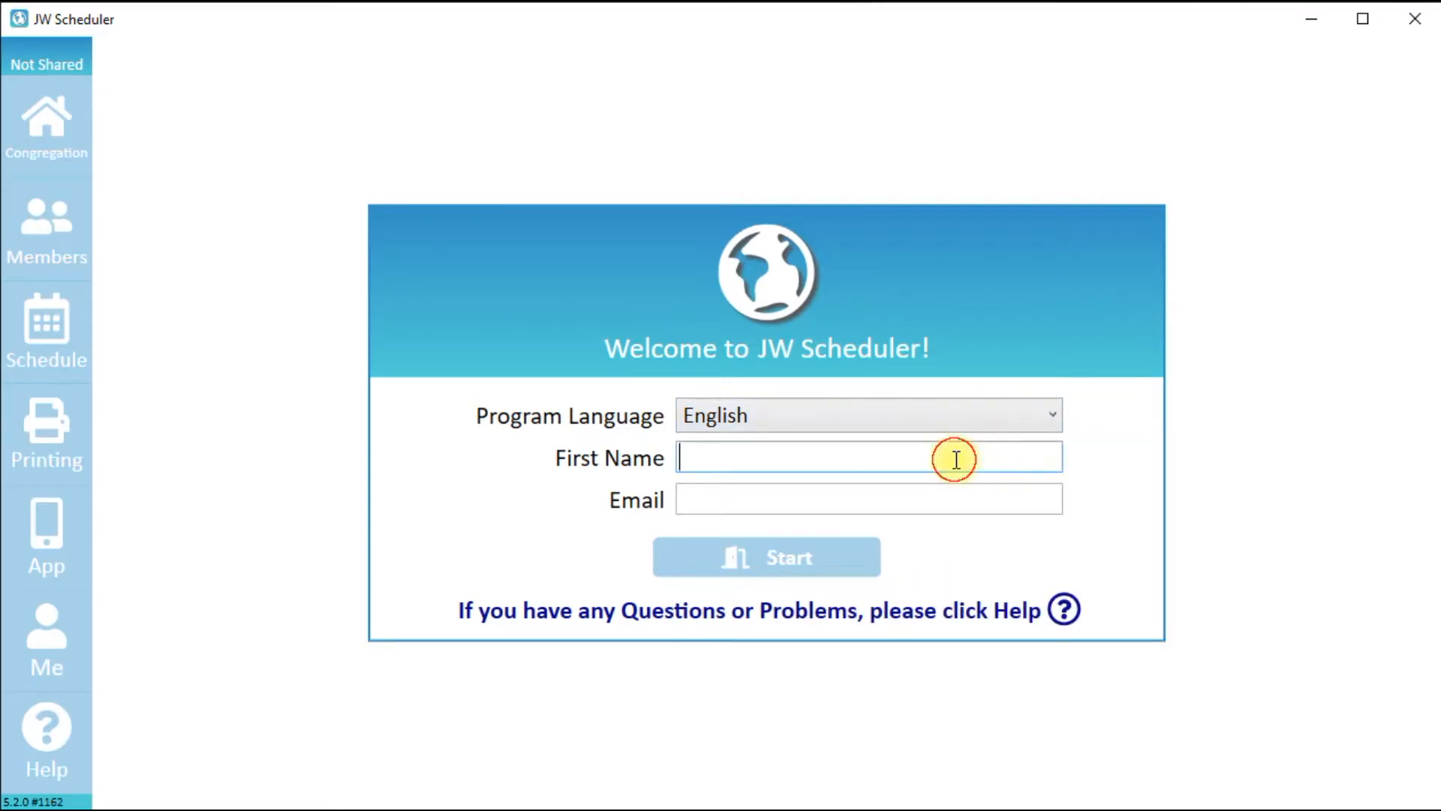
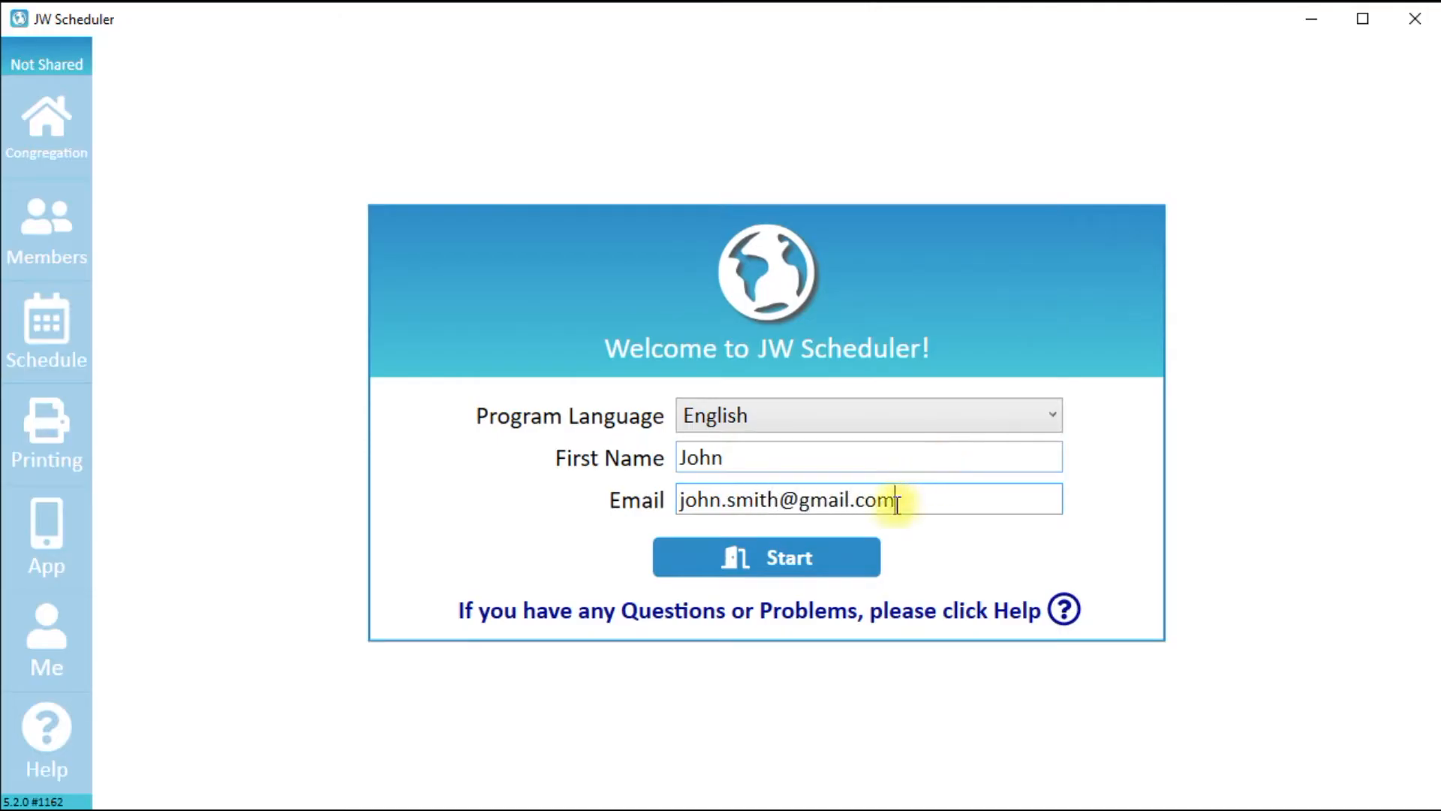
click(766, 557)
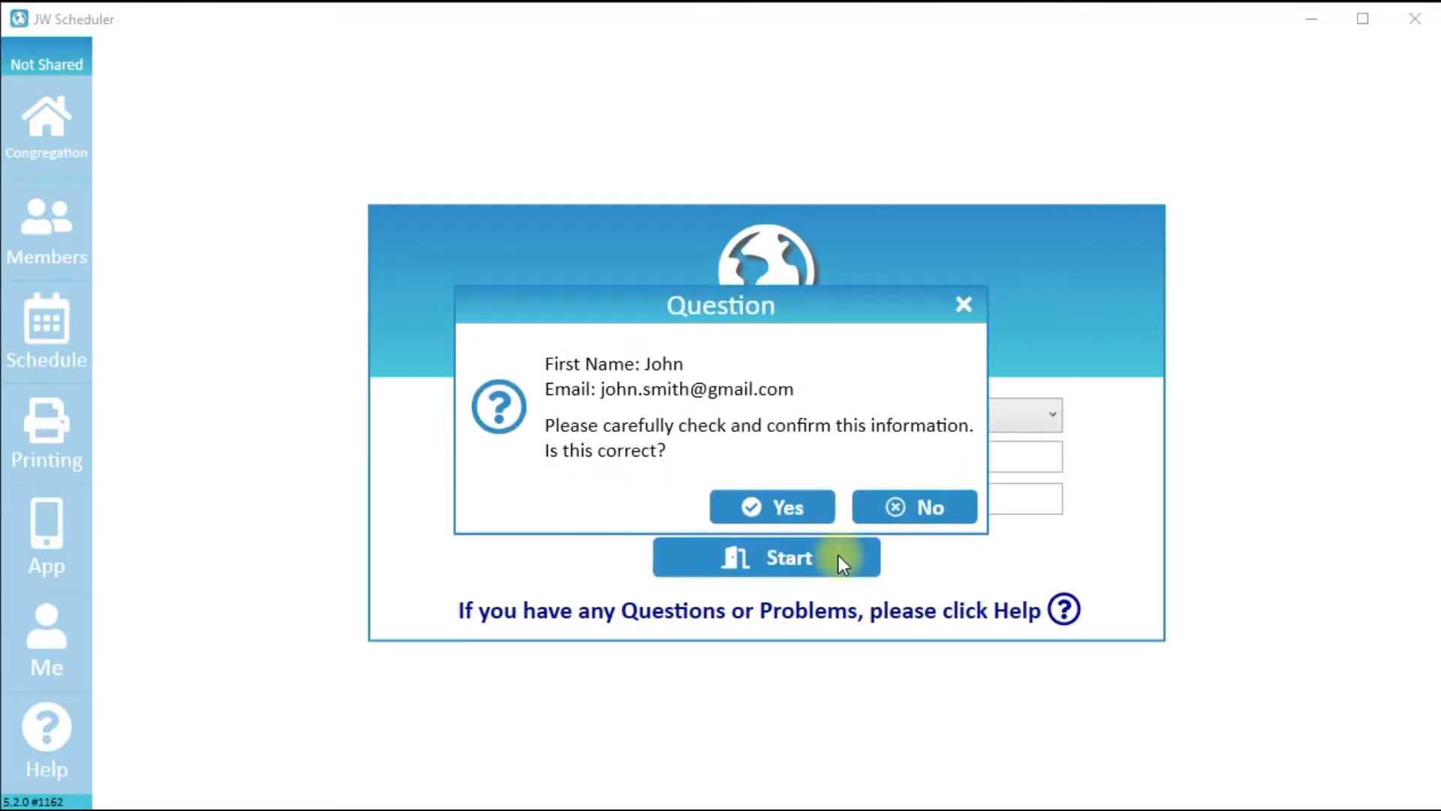
mouse_move(816, 510)
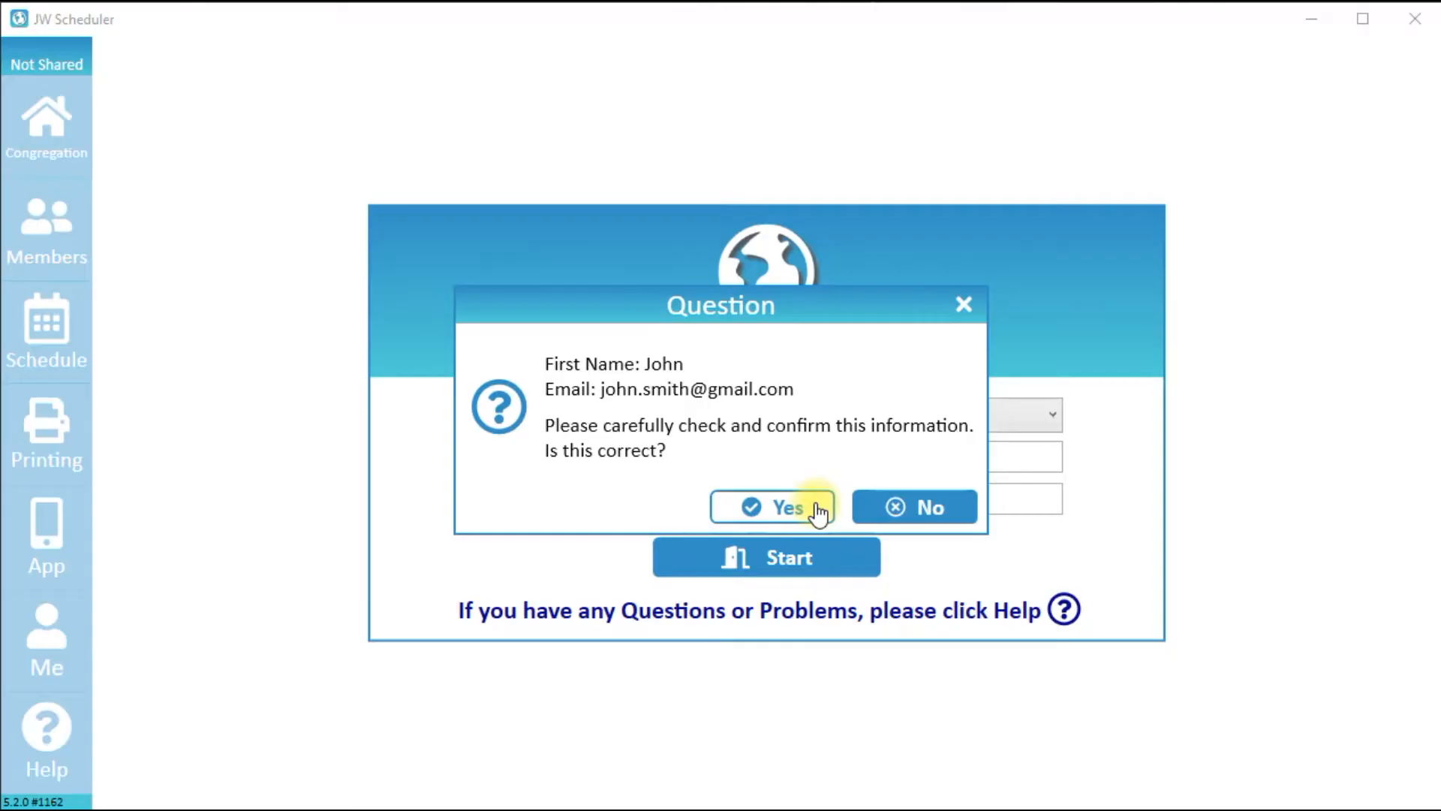
click(775, 508)
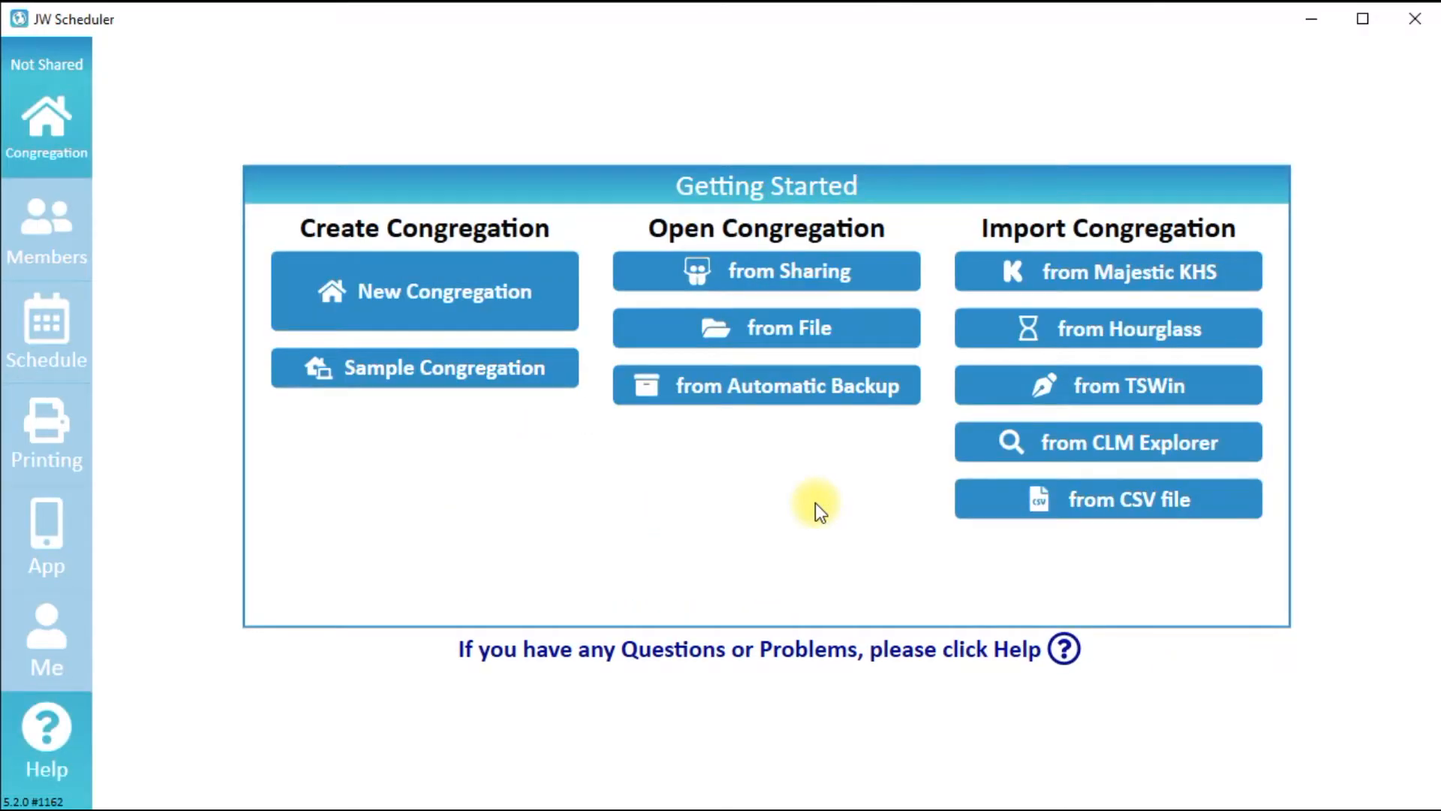
mouse_move(579, 364)
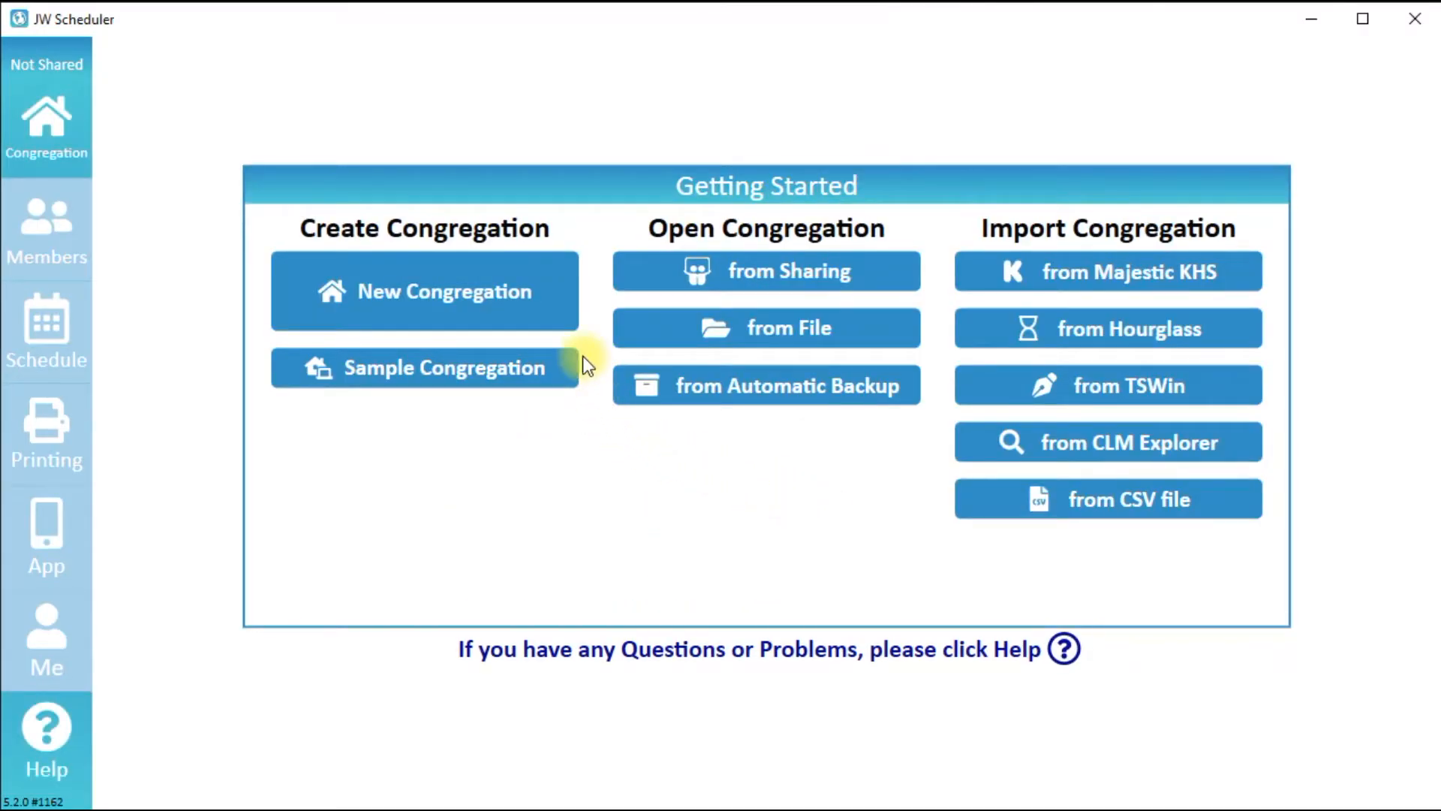
mouse_move(567, 304)
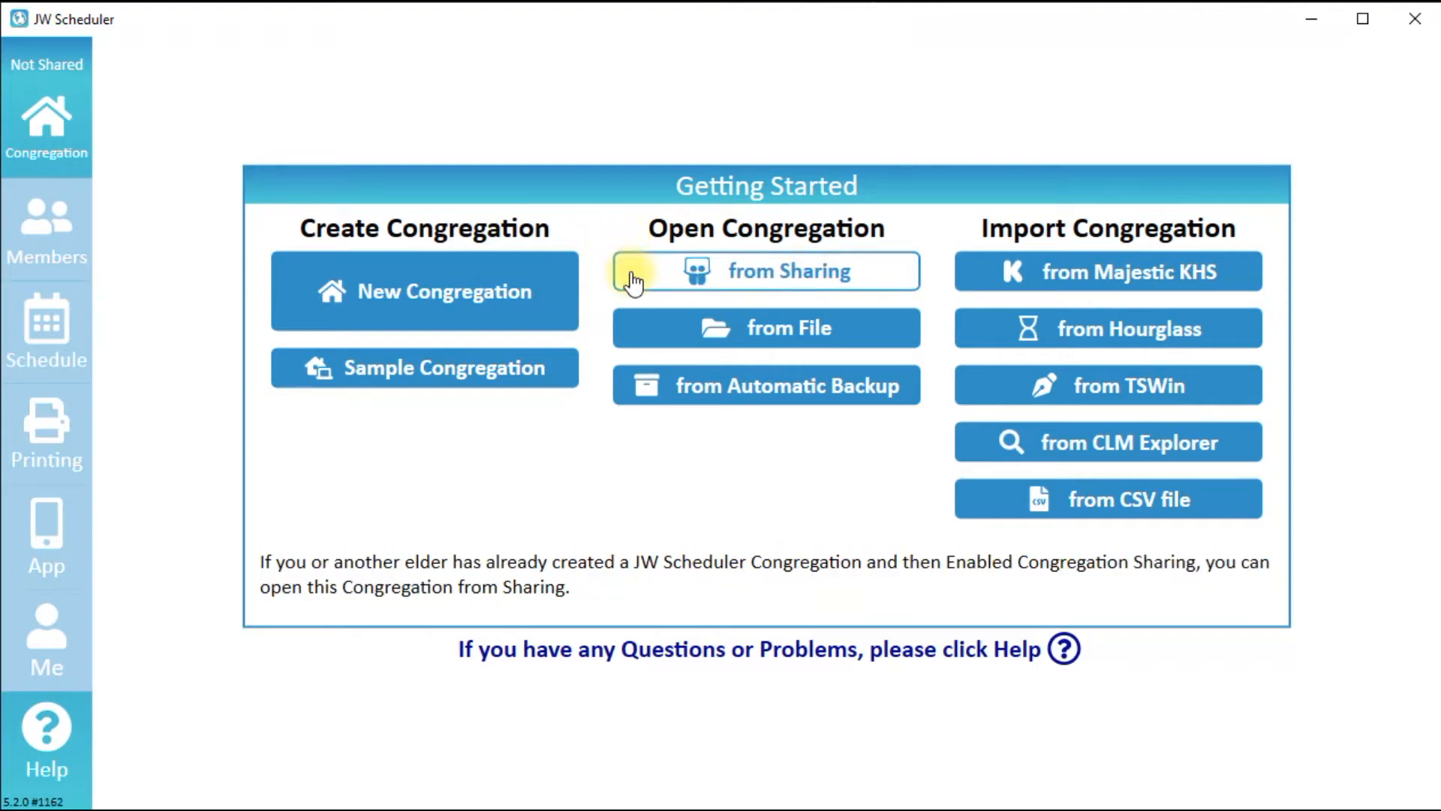
mouse_move(645, 334)
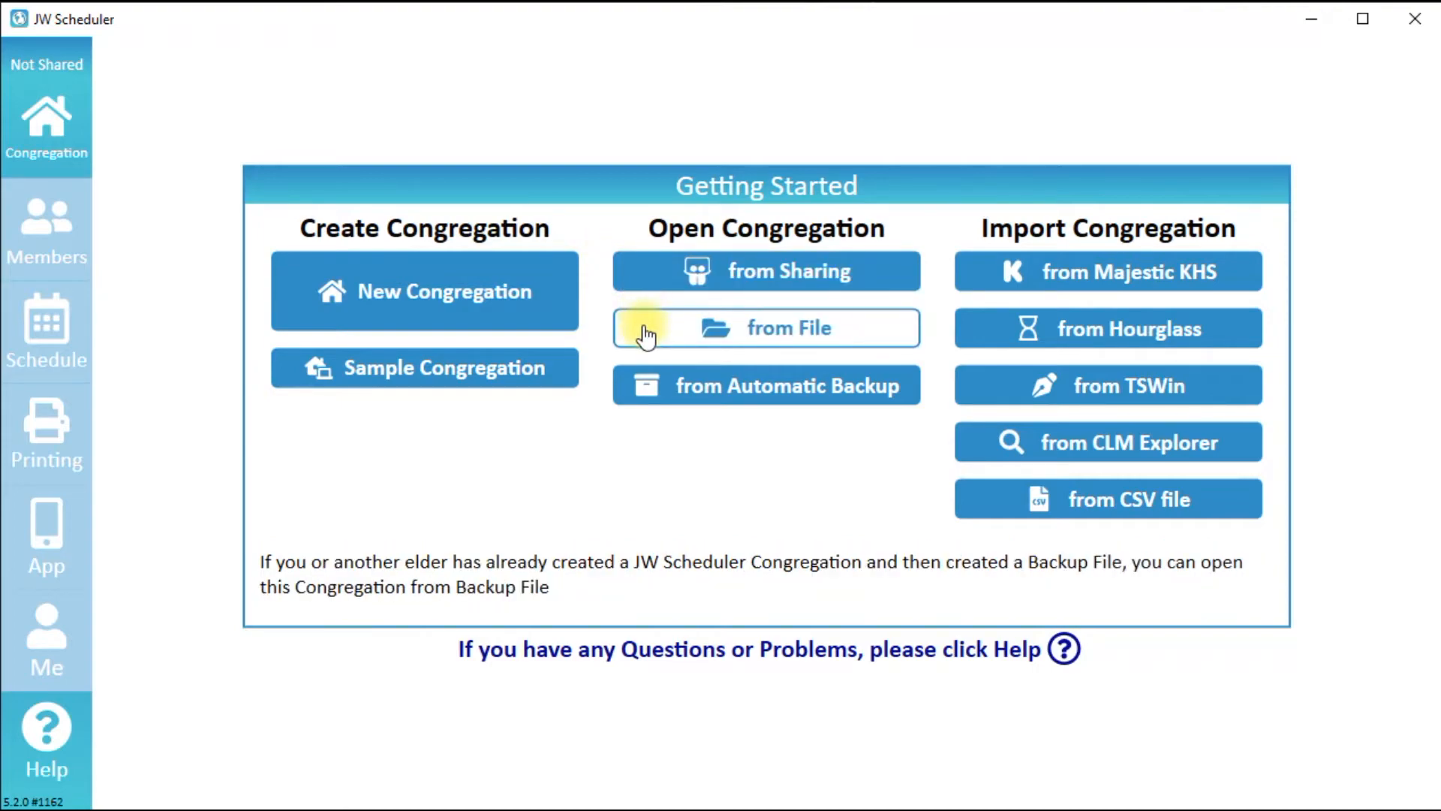
mouse_move(647, 393)
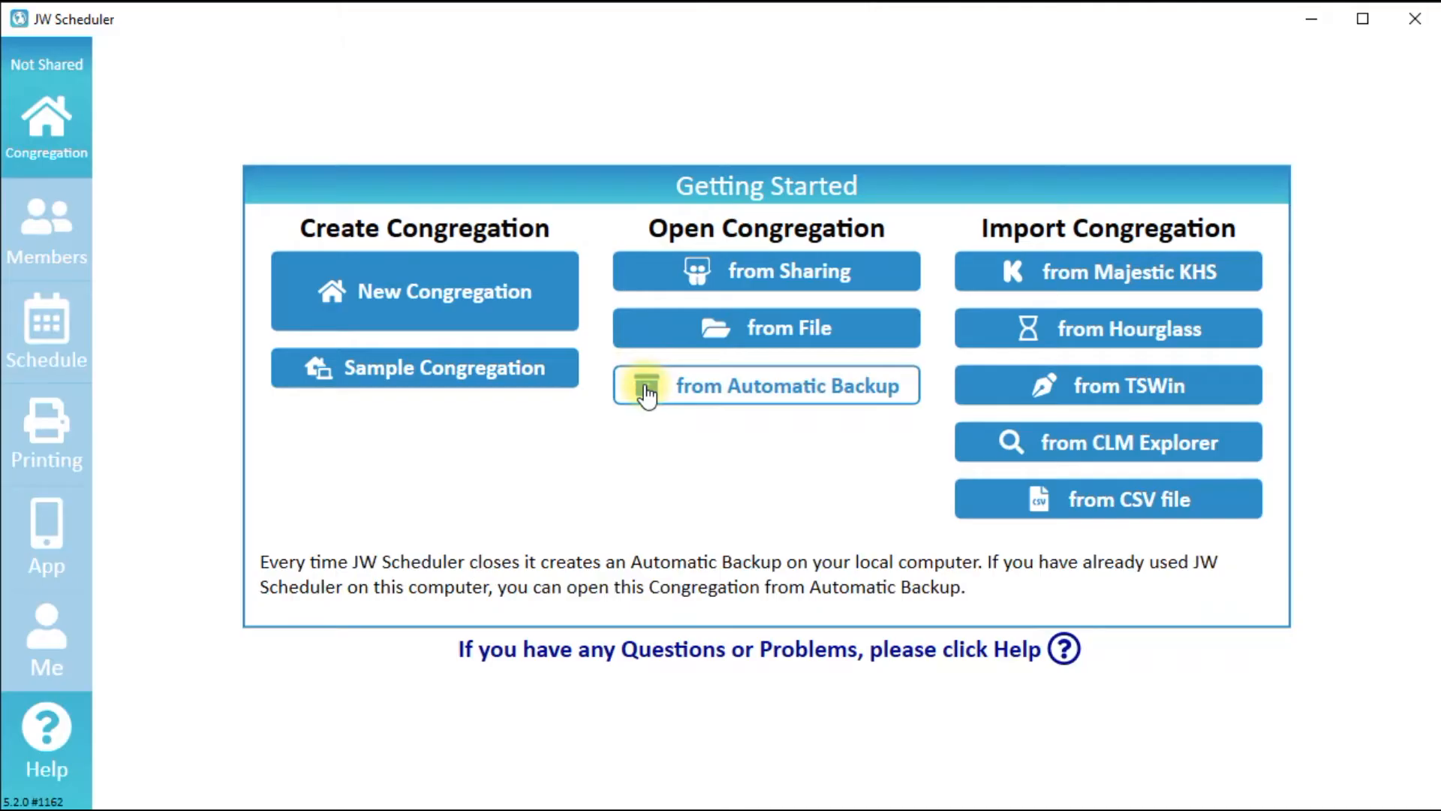
mouse_move(982, 285)
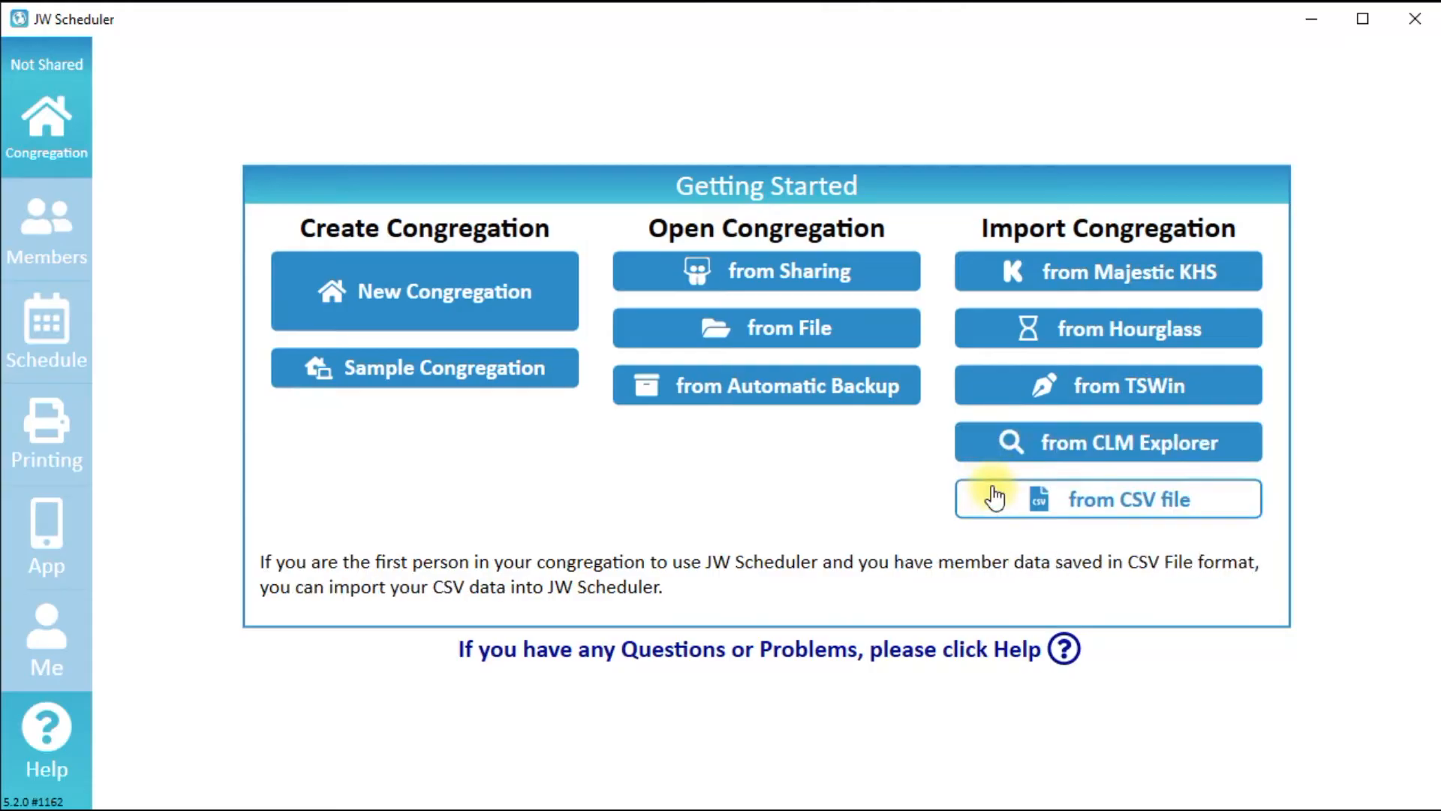
mouse_move(792, 485)
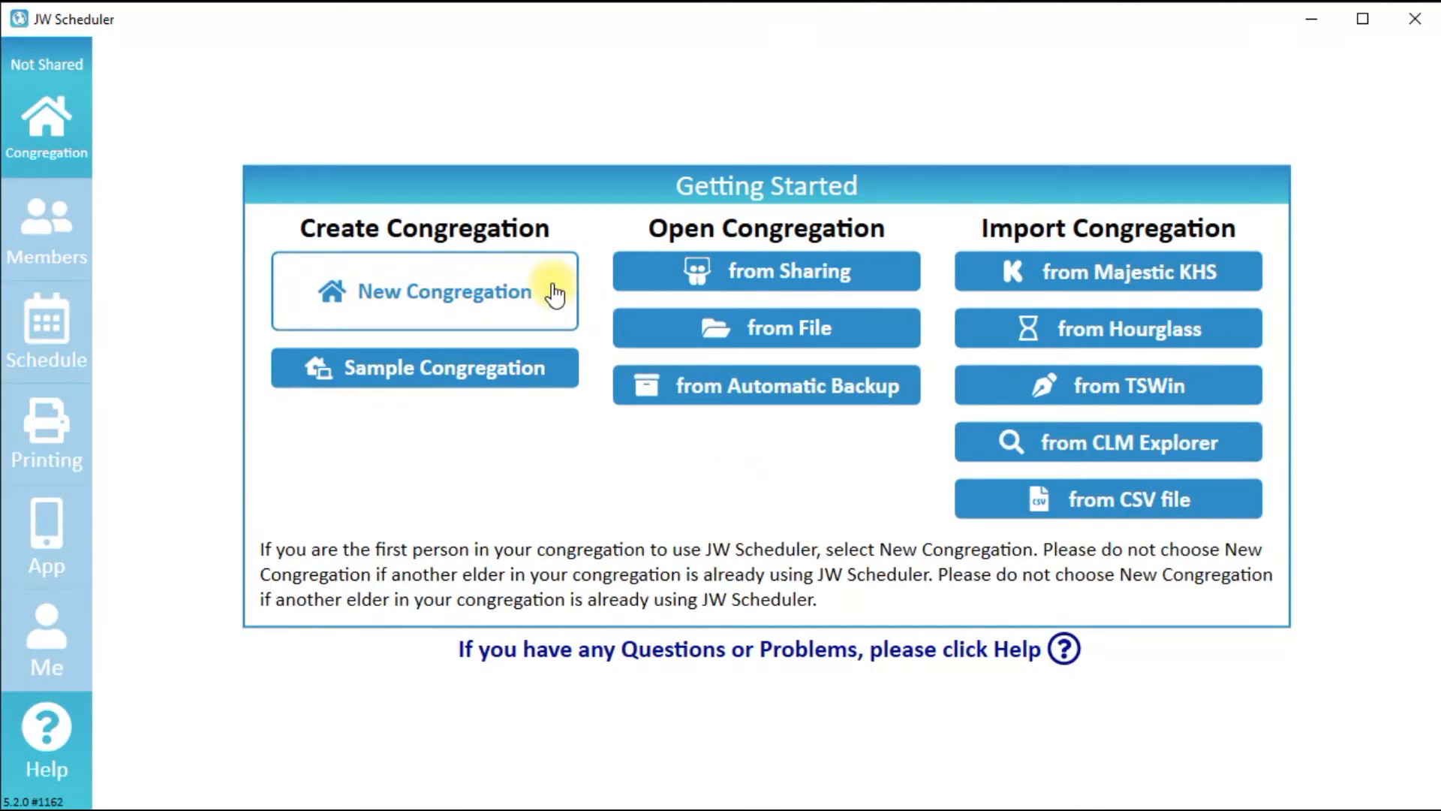
Step: Create congregation 'Riverside' with weekend meeting at 10:00 AM and midweek meeting on Tuesday
click(423, 292)
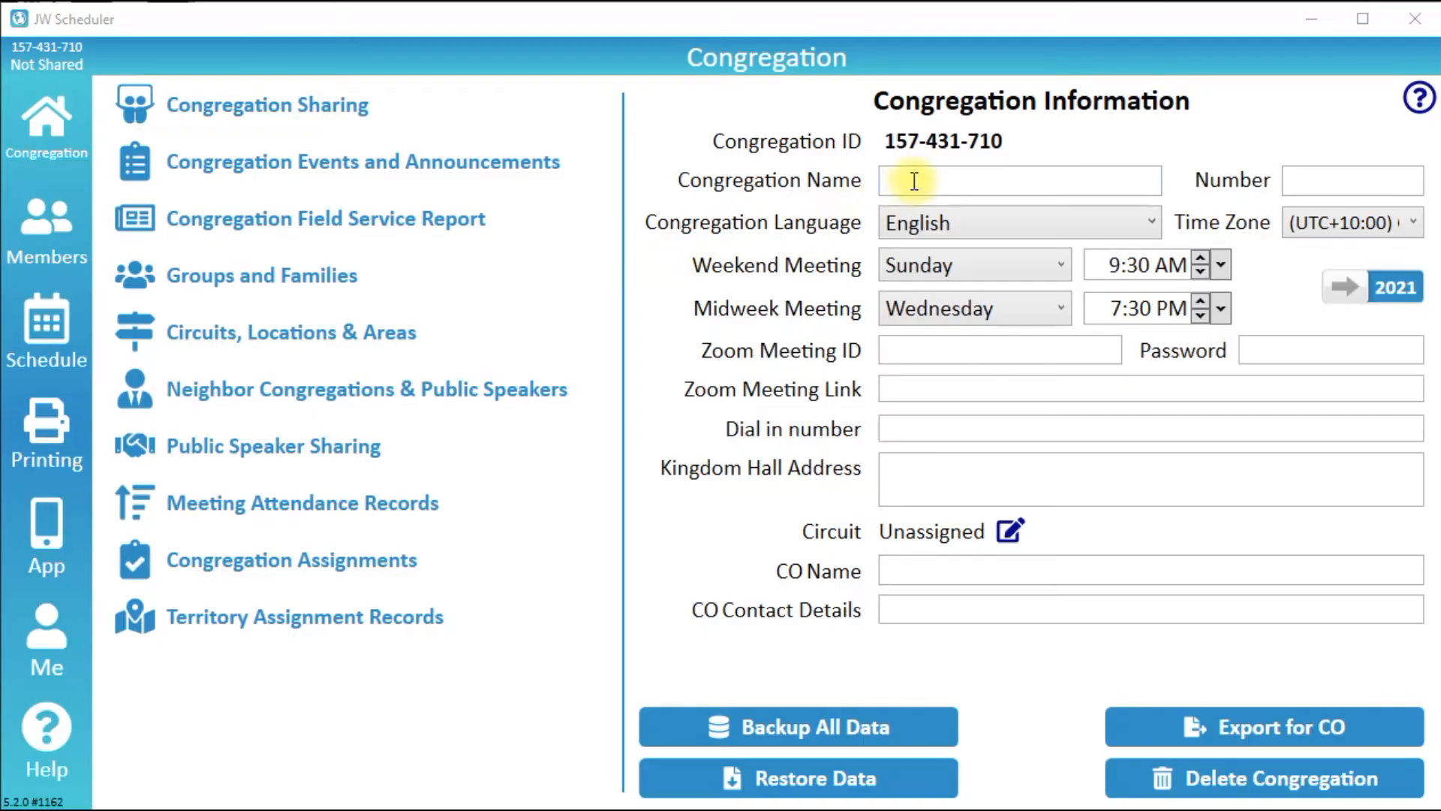
text(Riverside)
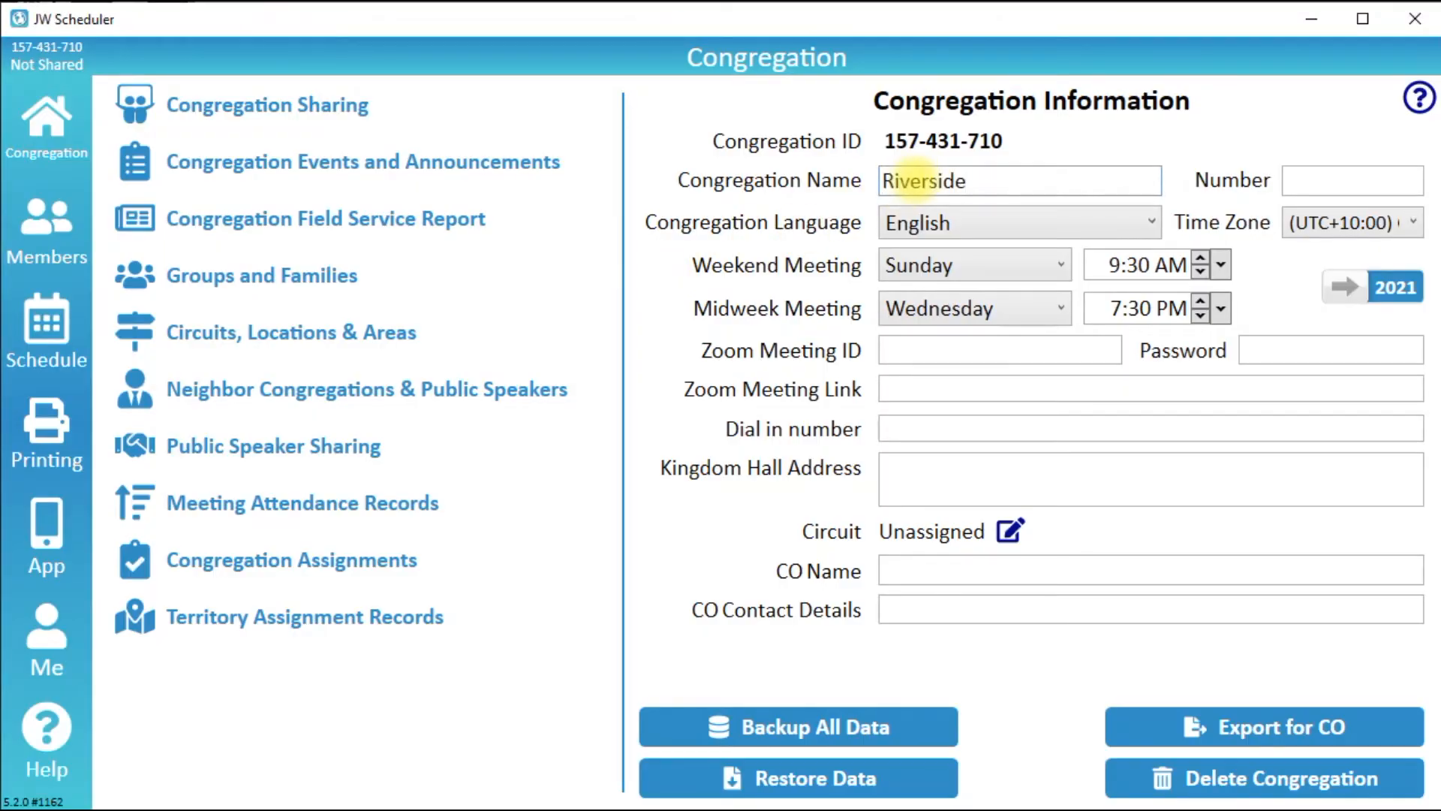
click(1220, 264)
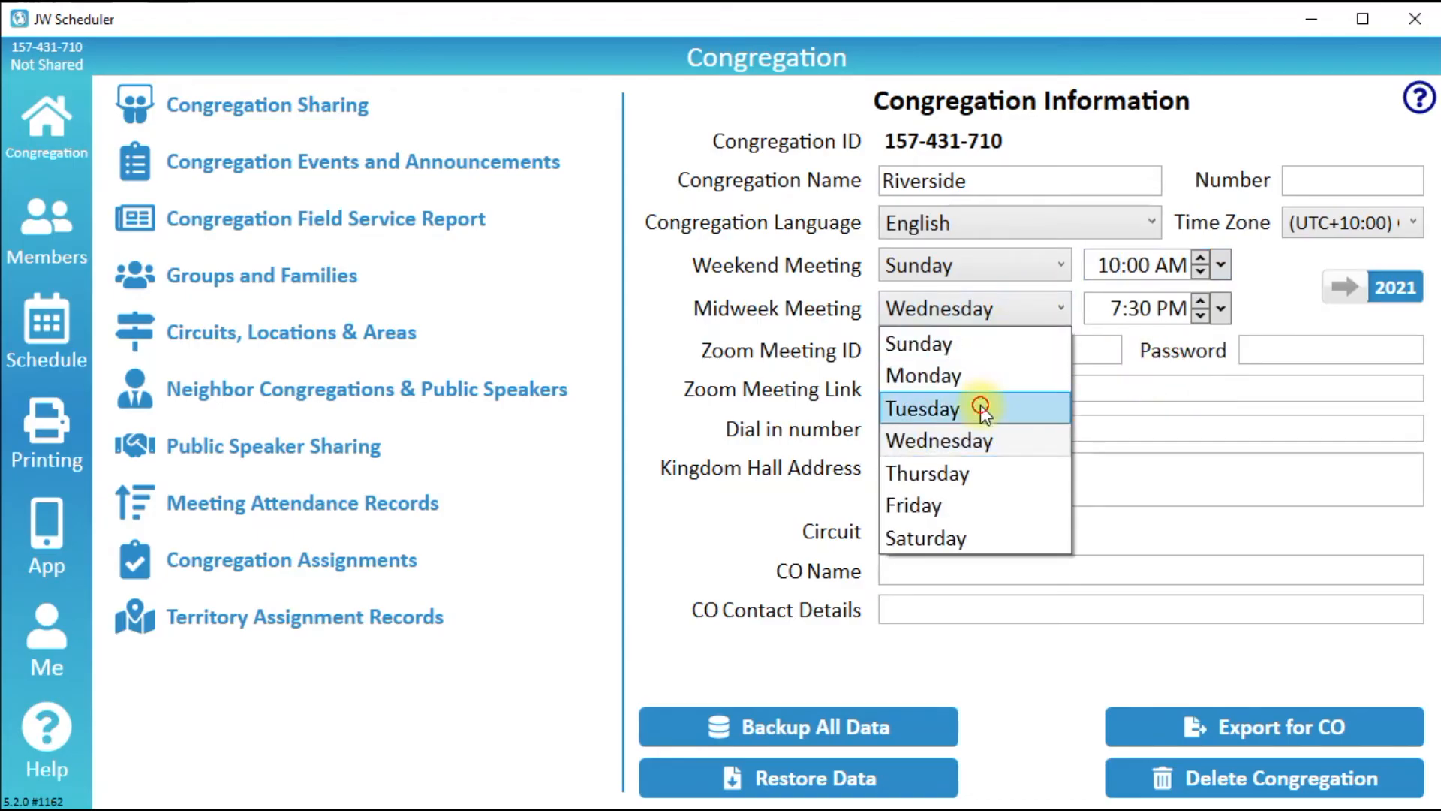
click(922, 408)
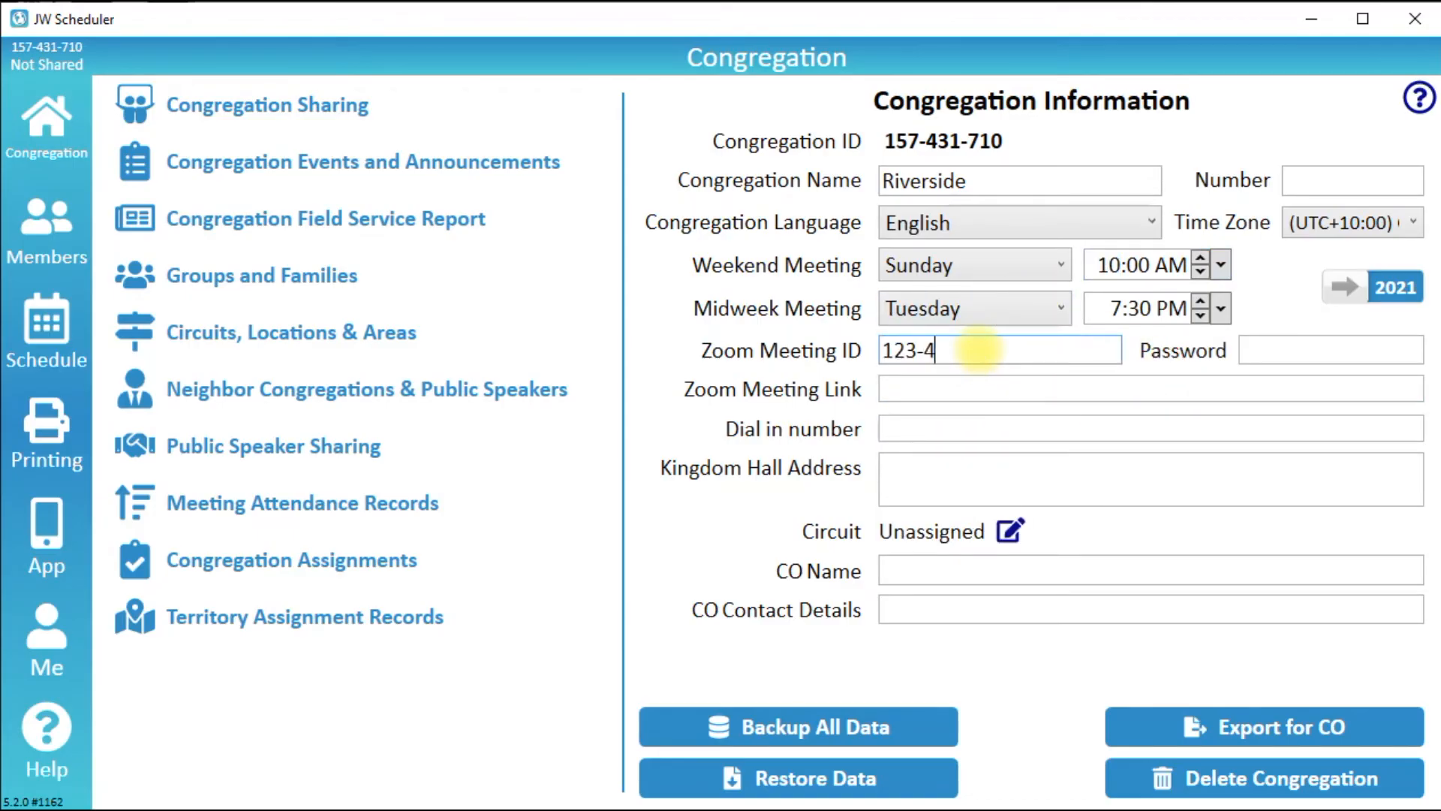
text(123456)
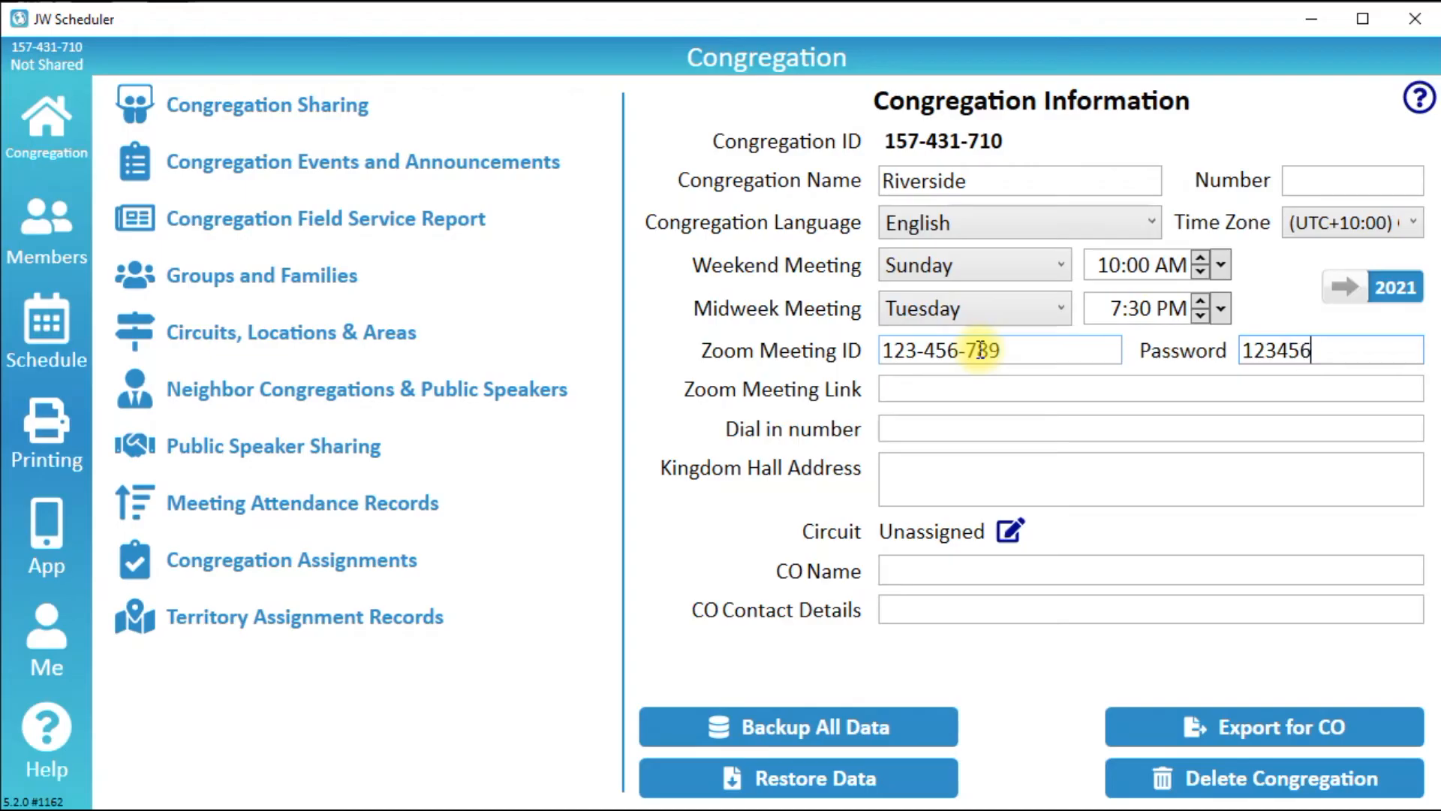
text(123 Happy Street)
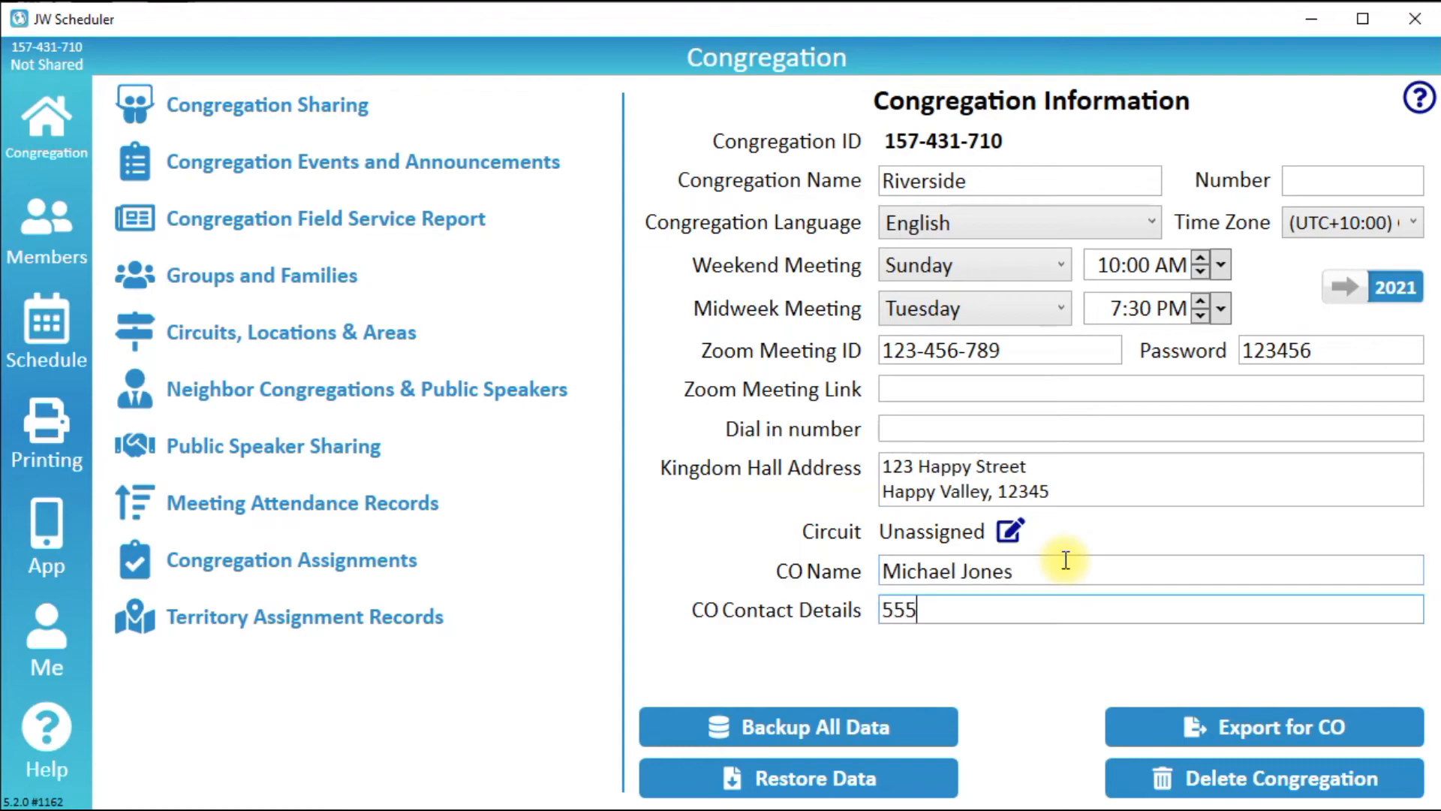
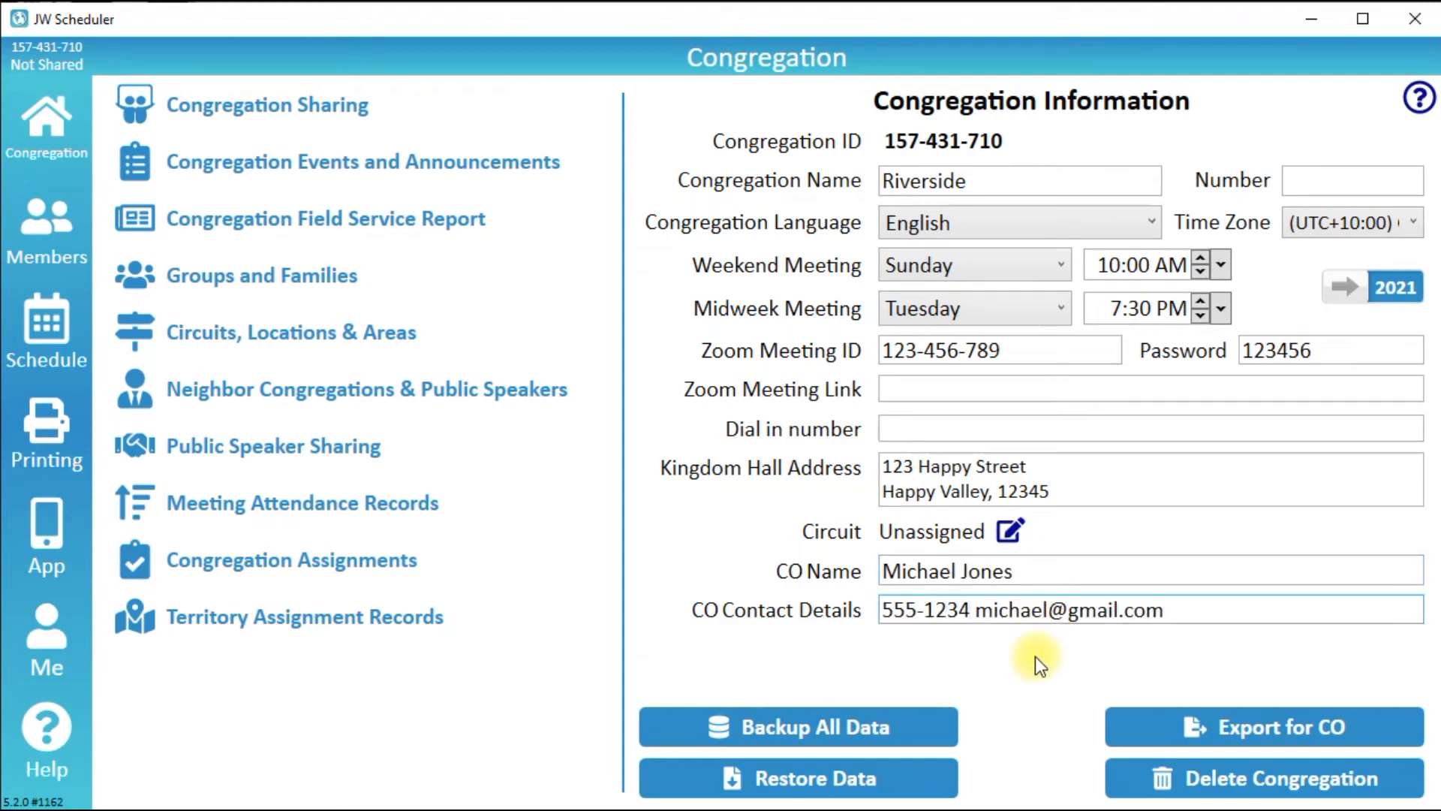